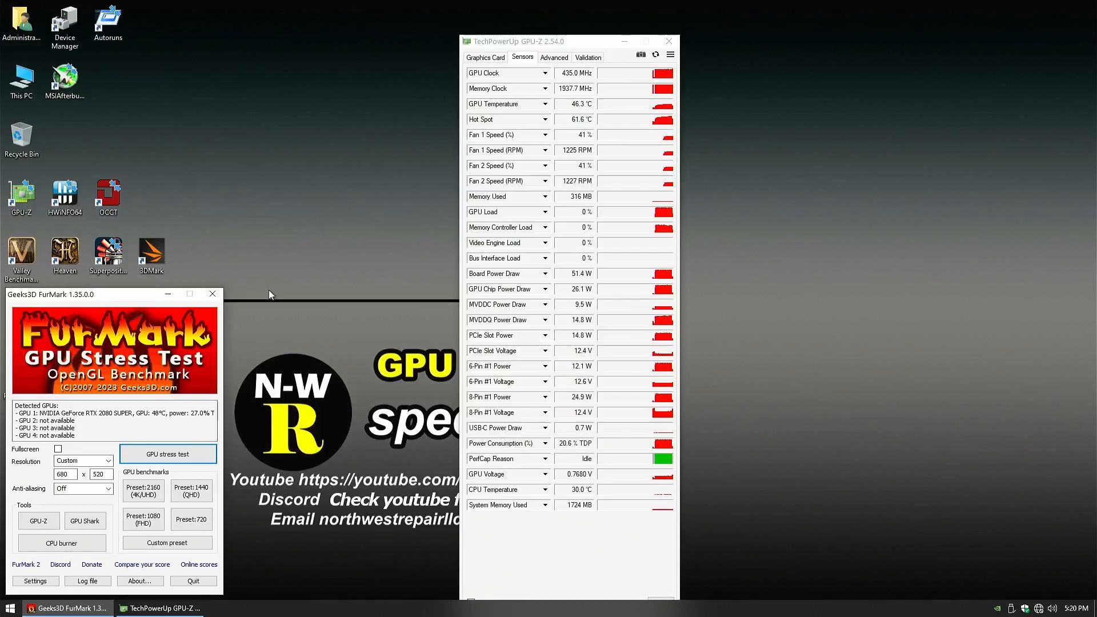
click(9, 608)
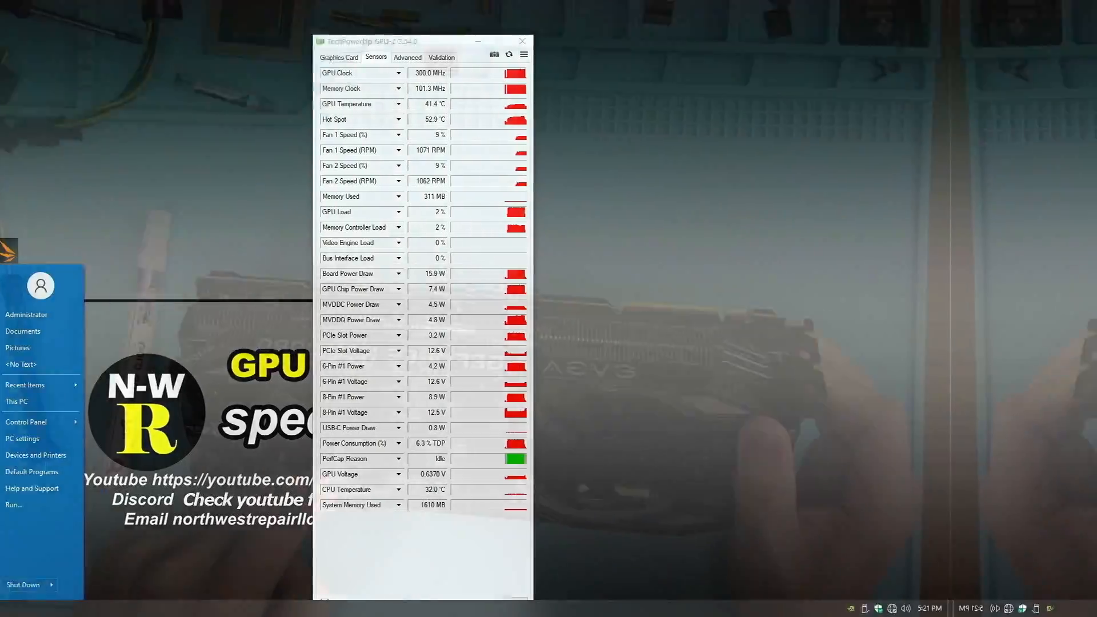